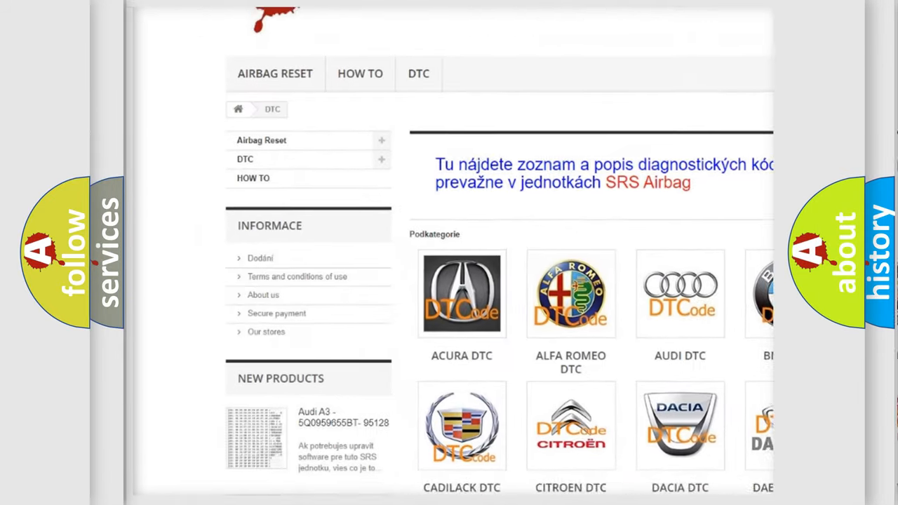
{"action": "scroll", "scroll_direction": "down", "scroll_amount": 3}
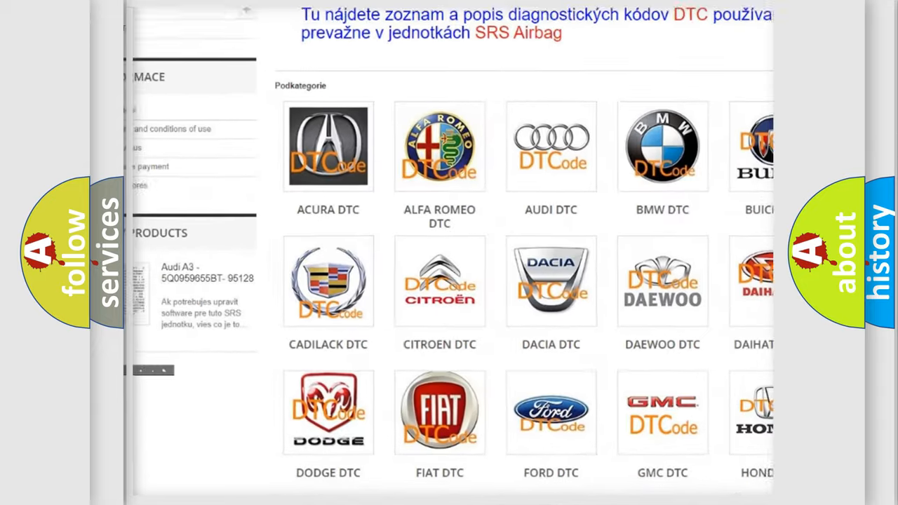
{"action": "scroll", "scroll_direction": "down", "scroll_amount": 3}
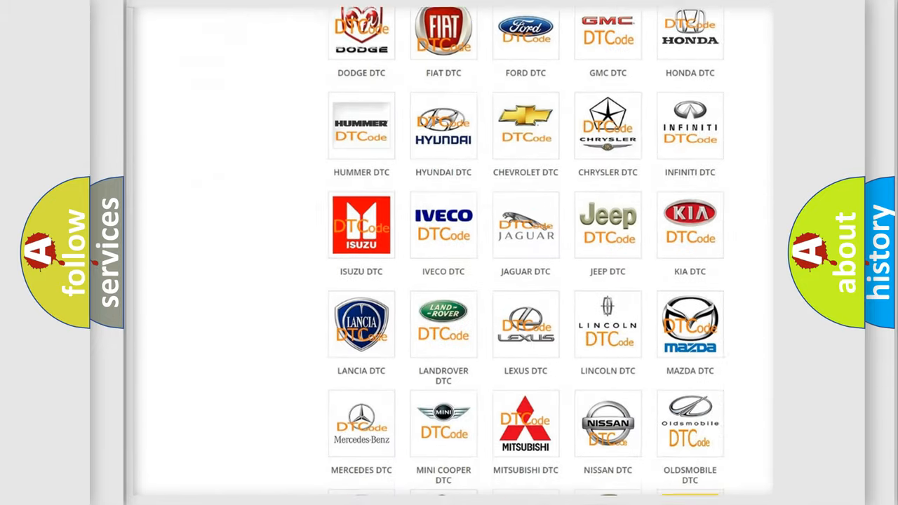
{"action": "scroll", "scroll_direction": "down", "scroll_amount": 3}
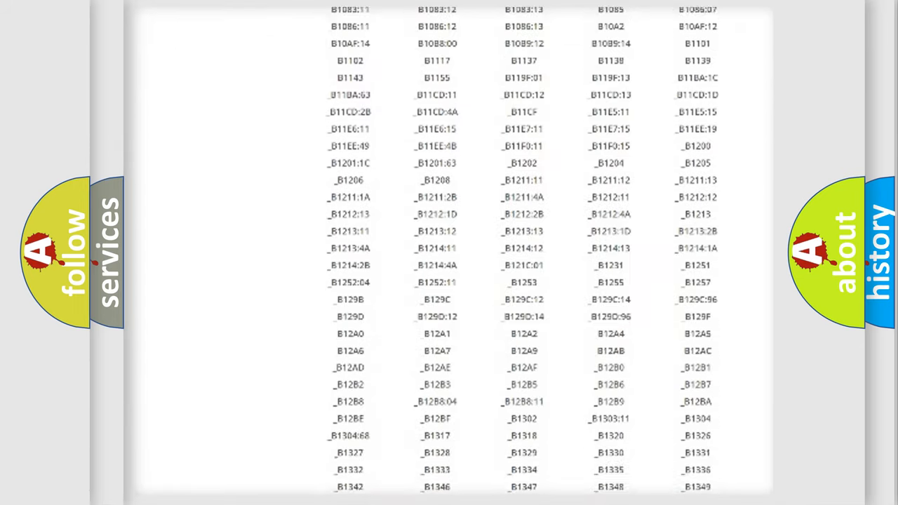
{"action": "scroll", "scroll_direction": "down", "scroll_amount": 3}
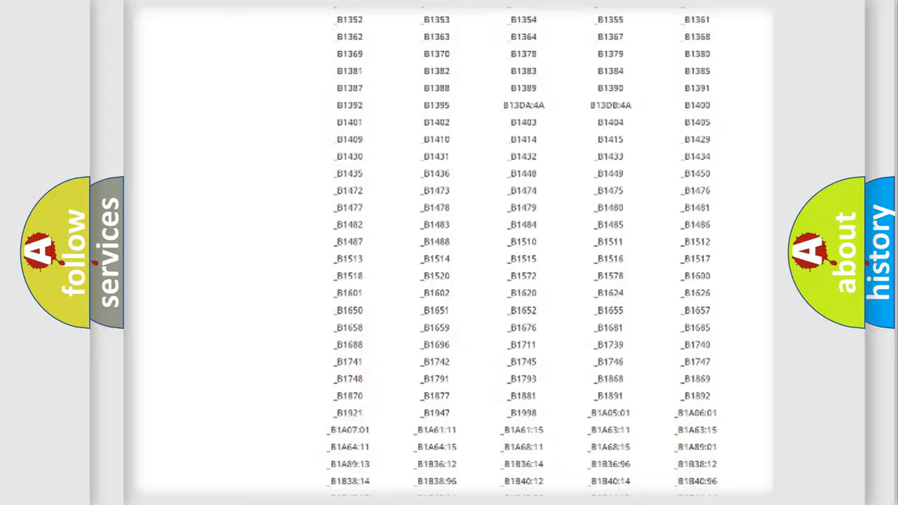